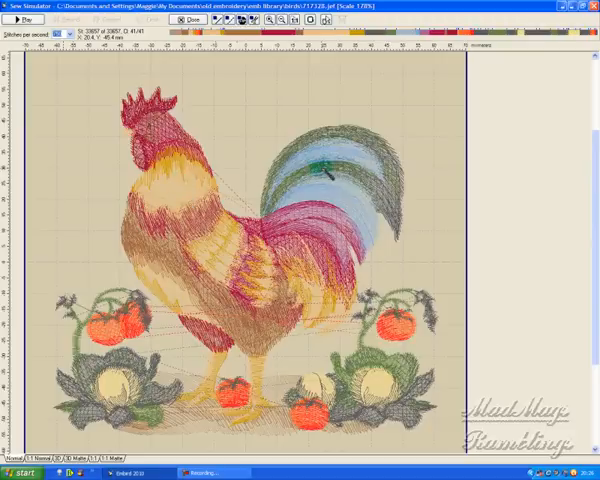
{"action": "mouse_move", "coordinate": [415, 90]}
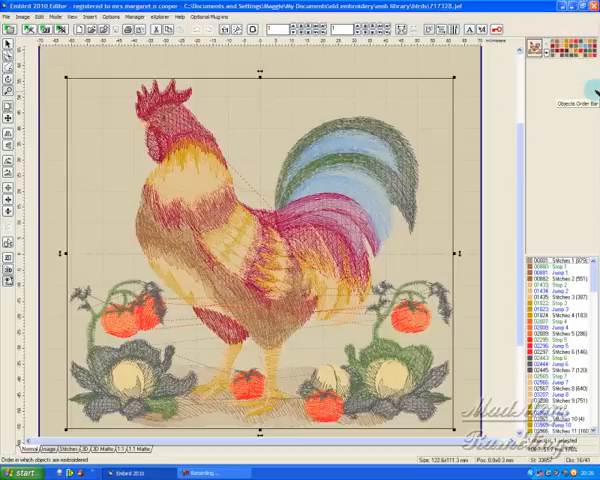
{"action": "mouse_move", "coordinate": [555, 42]}
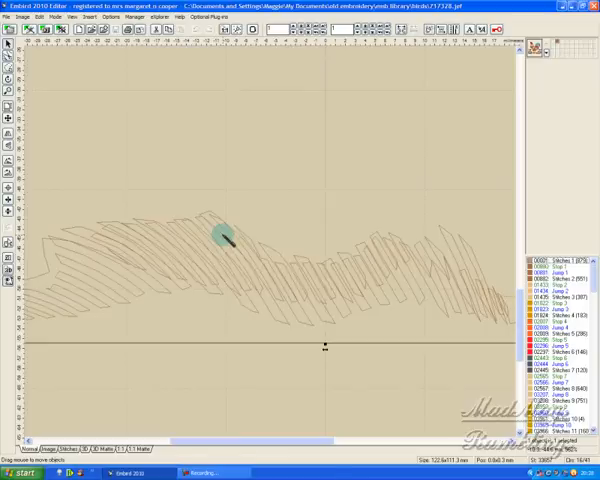
Open the stitch file in Embird Studio, show only the wavy strip, and start Save As.
{"action": "right_click", "coordinate": [230, 240]}
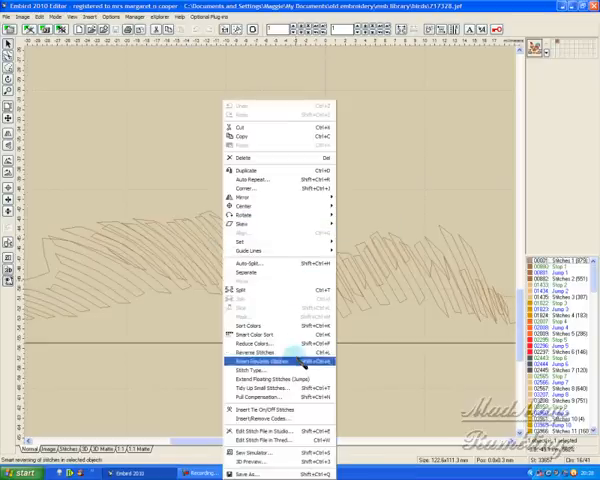
{"action": "mouse_move", "coordinate": [265, 418]}
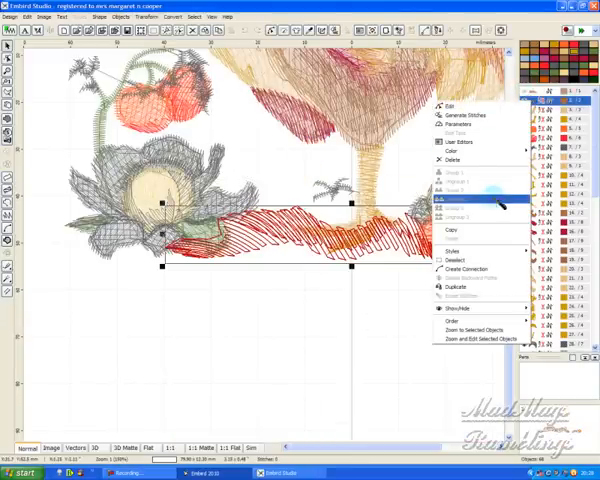
{"action": "left_click", "coordinate": [448, 307]}
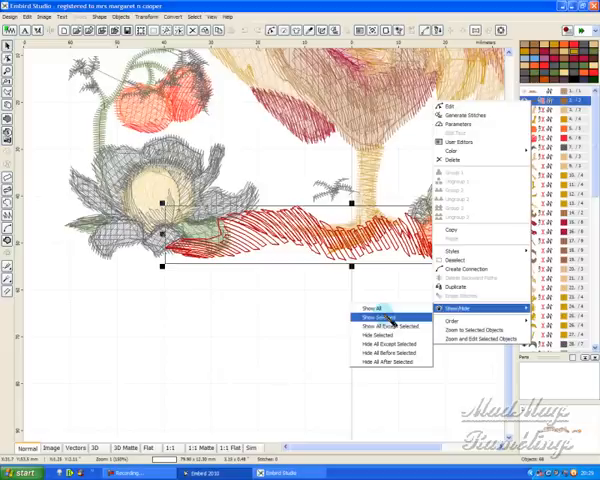
{"action": "left_click", "coordinate": [374, 315]}
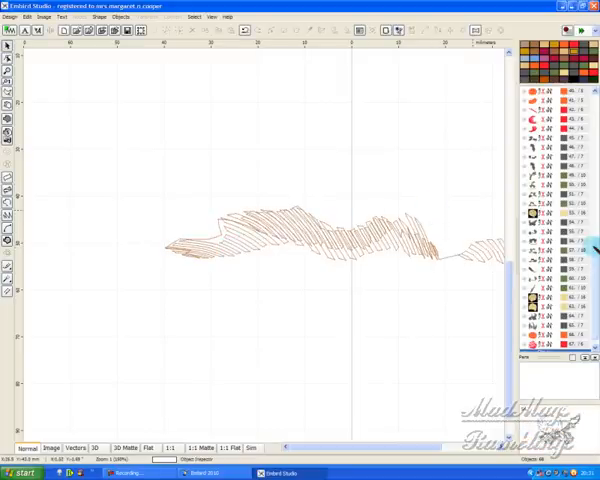
{"action": "right_click", "coordinate": [534, 95]}
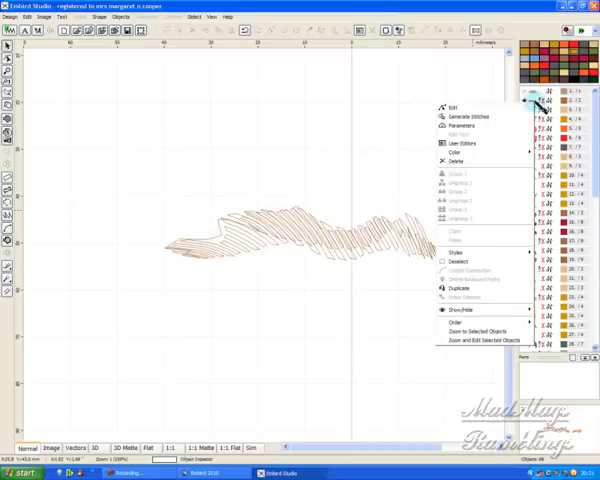
{"action": "mouse_move", "coordinate": [480, 262]}
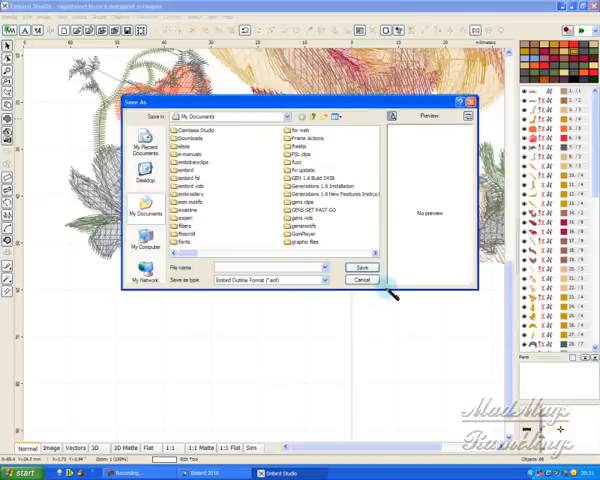
Cancel saving and switch to the Janome MC10000 RE 140 × 200 mm vertical hoop.
{"action": "left_click", "coordinate": [362, 280]}
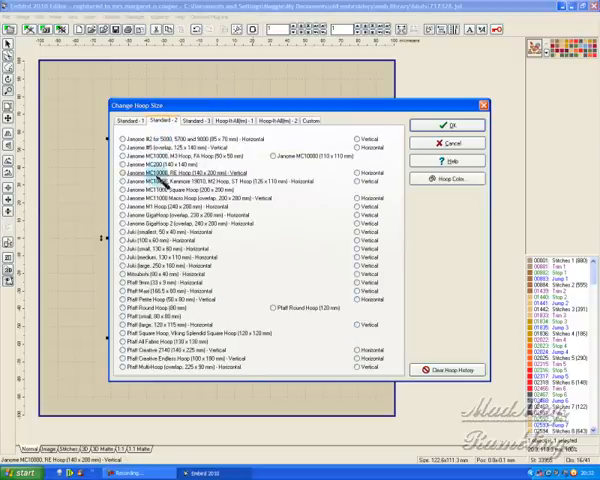
{"action": "left_click", "coordinate": [119, 162]}
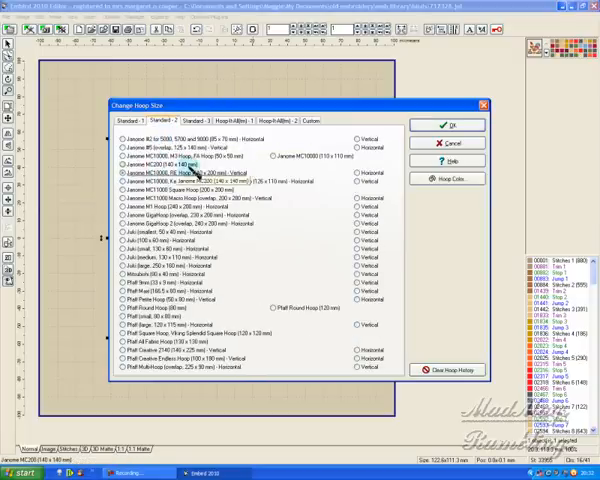
{"action": "left_click", "coordinate": [120, 175]}
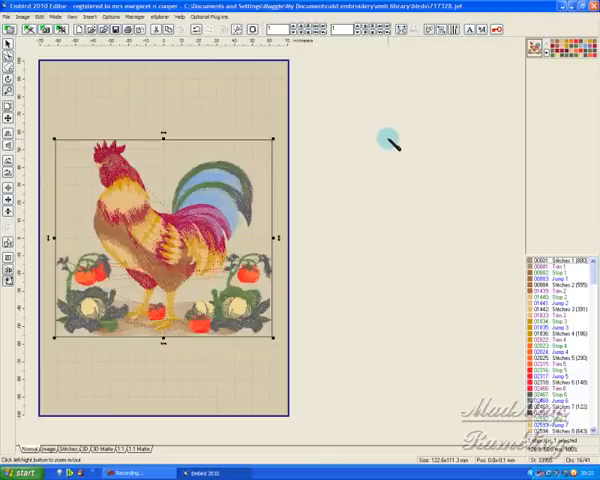
{"action": "mouse_move", "coordinate": [270, 205]}
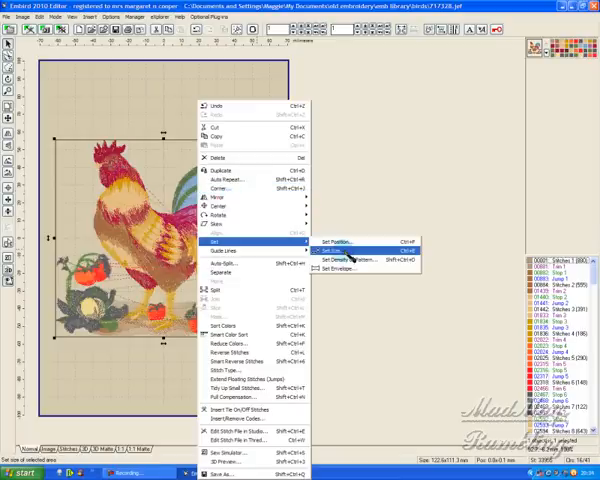
Set the rooster size to 120% (147.1 × 133.5 mm) with aspect ratio kept.
{"action": "left_click", "coordinate": [343, 250]}
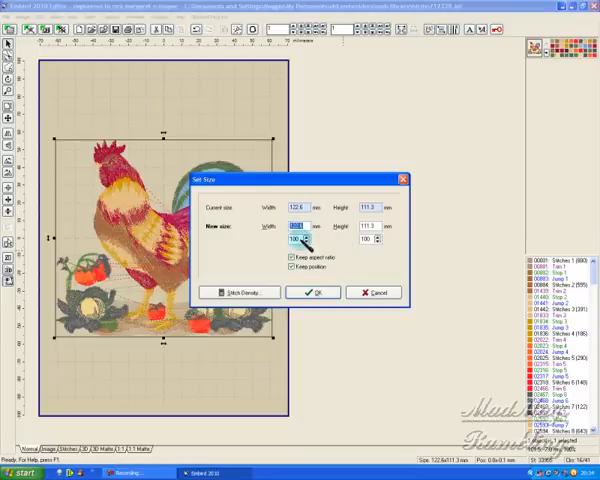
{"action": "left_click", "coordinate": [283, 257]}
{"action": "type", "text": "120"}
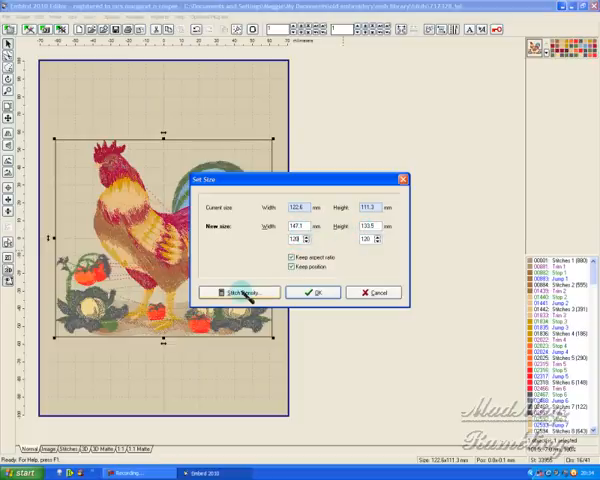
Bring up the Stitch Density settings for the resize and the Windows Start menu.
{"action": "left_click", "coordinate": [238, 292]}
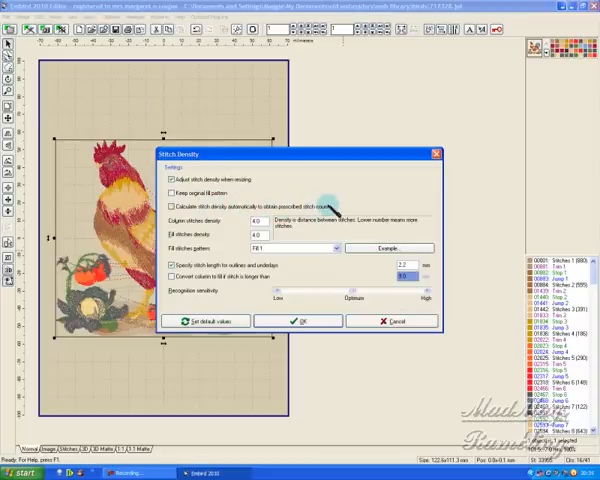
{"action": "mouse_move", "coordinate": [335, 200]}
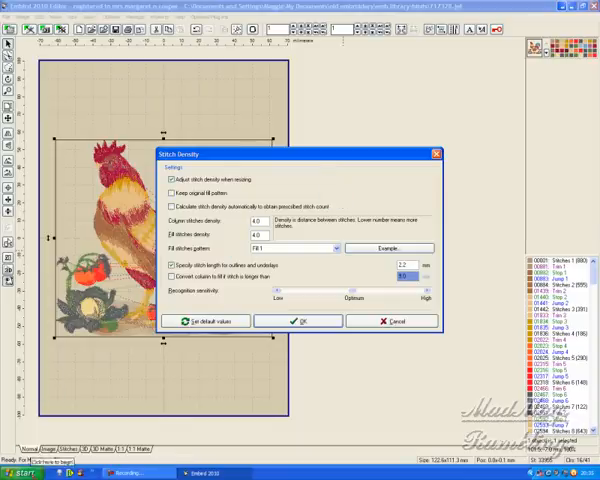
{"action": "left_click", "coordinate": [28, 470]}
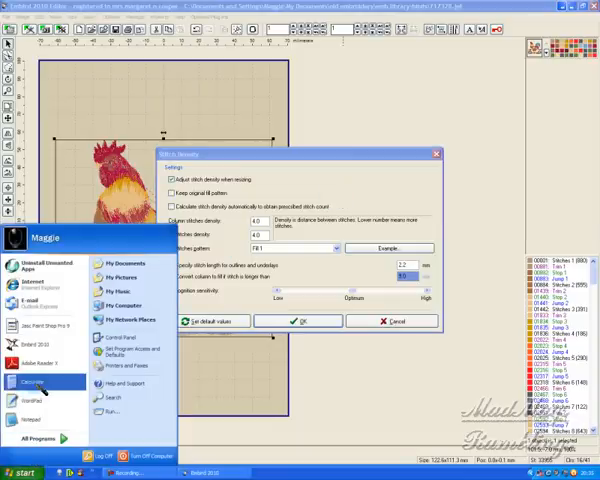
Launch Calculator, compute 47466, move it aside, and tick Keep original fill pattern.
{"action": "left_click", "coordinate": [46, 369]}
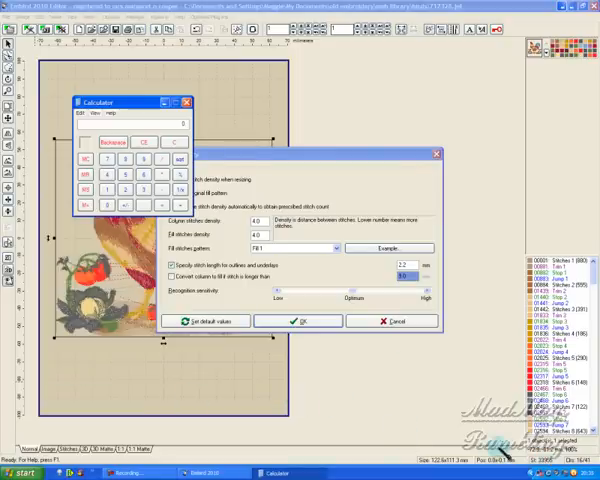
{"action": "left_click", "coordinate": [162, 202]}
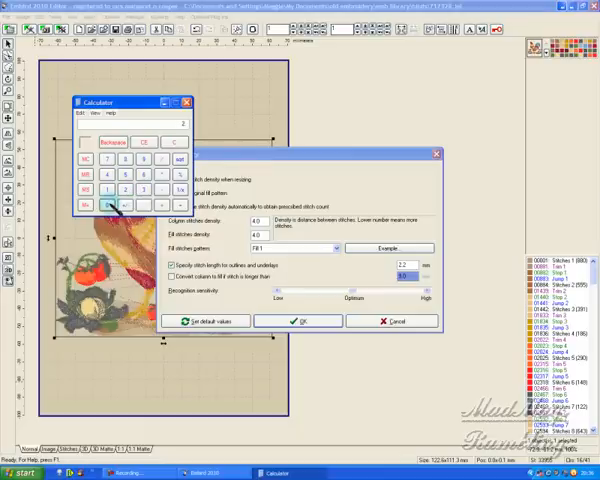
{"action": "left_click", "coordinate": [173, 143]}
{"action": "type", "text": "67465."}
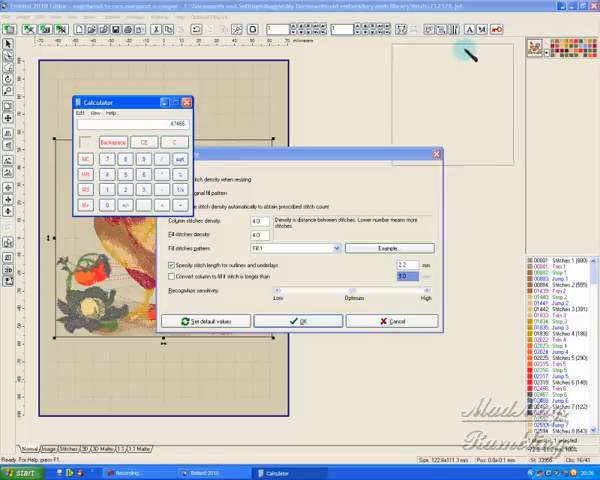
{"action": "left_click_drag", "start_coordinate": [130, 102], "coordinate": [540, 72]}
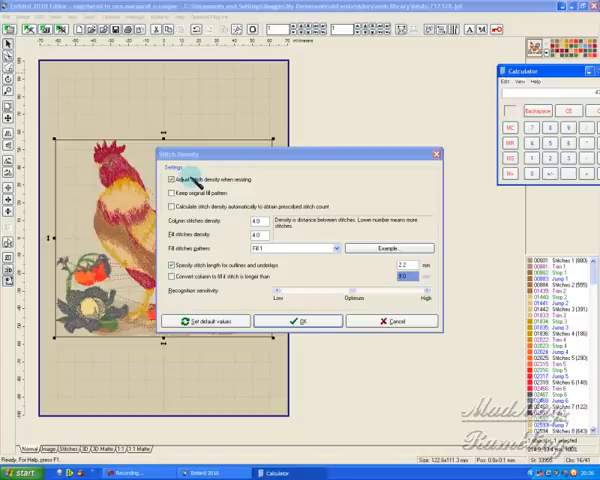
{"action": "left_click", "coordinate": [169, 190]}
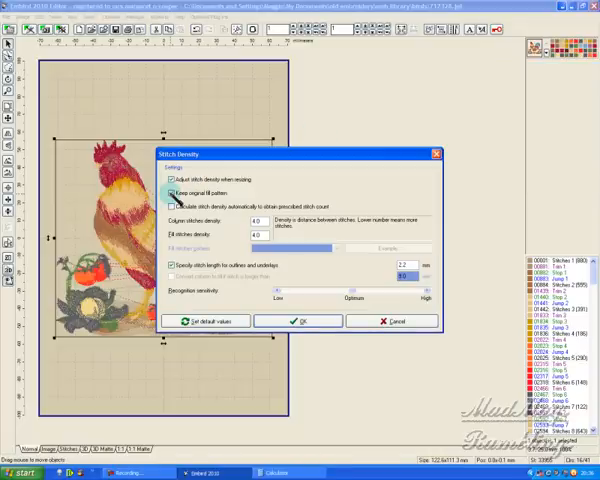
Confirm Keep original fill pattern and apply the 120% density-adjusted enlargement.
{"action": "left_click", "coordinate": [171, 192]}
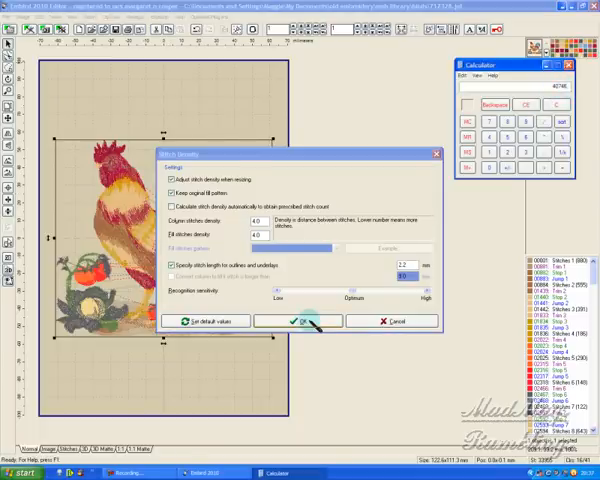
{"action": "left_click", "coordinate": [297, 321]}
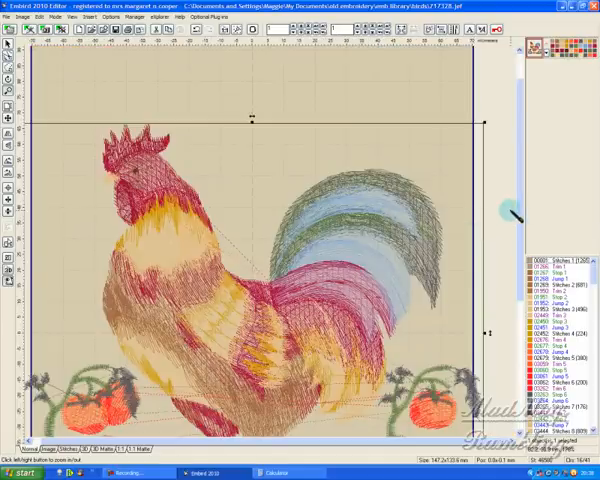
{"action": "scroll", "scroll_direction": "down", "scroll_amount": 3}
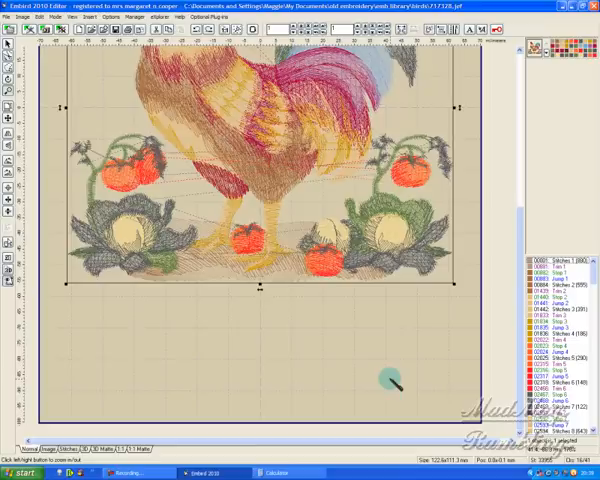
{"action": "mouse_move", "coordinate": [340, 380]}
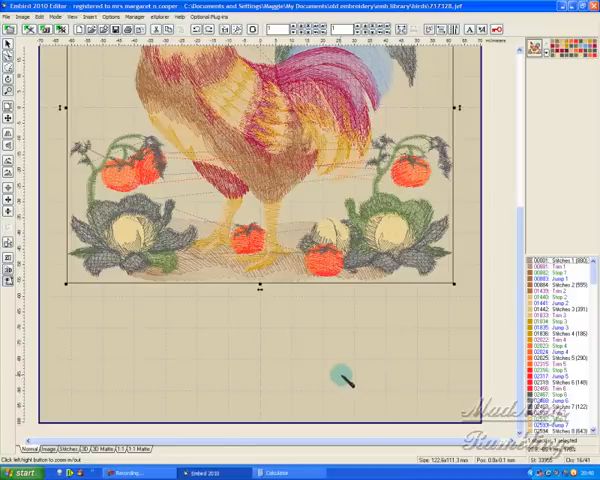
{"action": "mouse_move", "coordinate": [162, 352]}
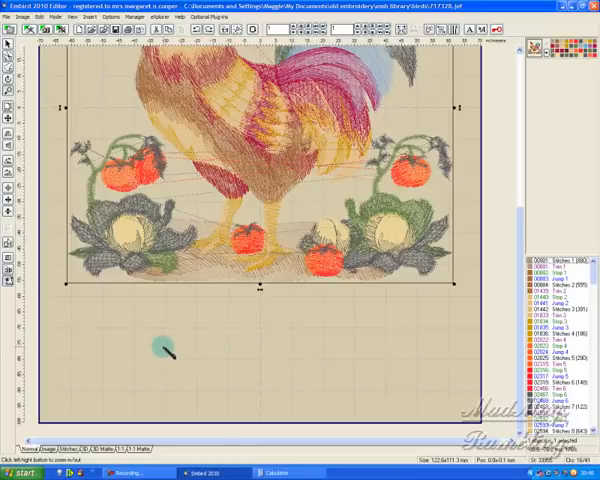
{"action": "mouse_move", "coordinate": [195, 345]}
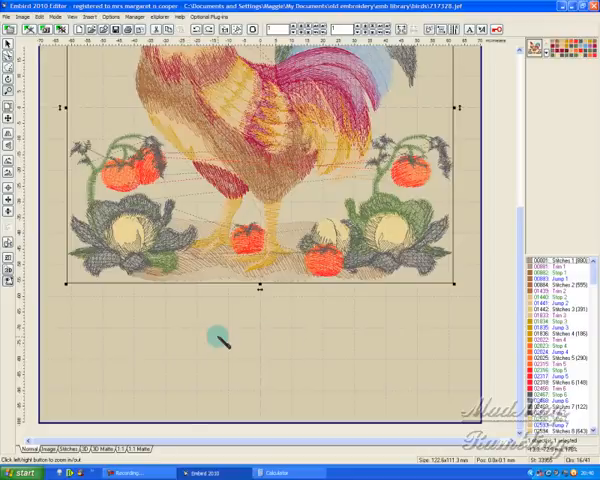
{"action": "mouse_move", "coordinate": [290, 335]}
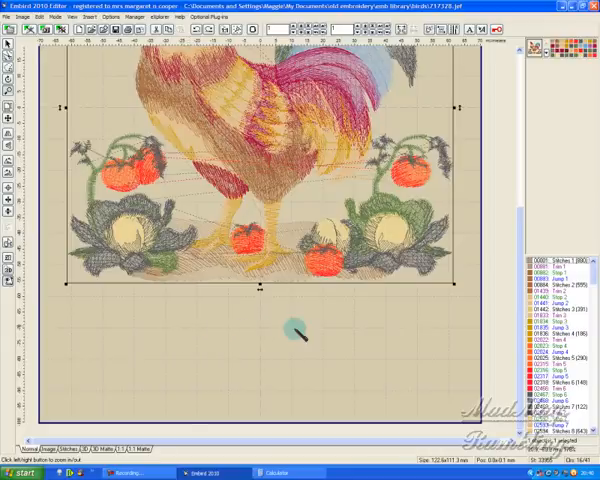
{"action": "mouse_move", "coordinate": [328, 325]}
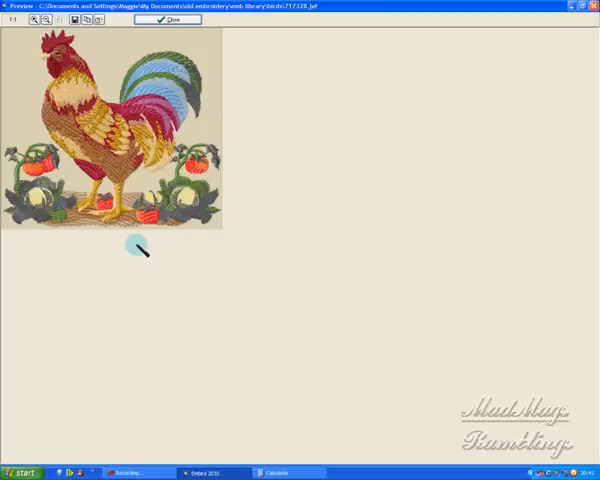
{"action": "mouse_move", "coordinate": [135, 245]}
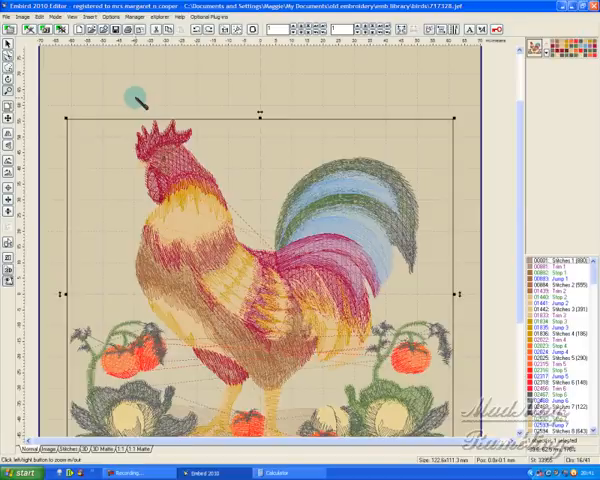
{"action": "mouse_move", "coordinate": [70, 125]}
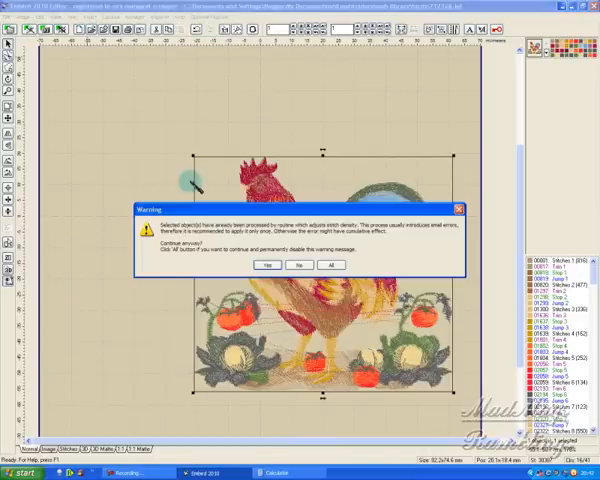
{"action": "mouse_move", "coordinate": [385, 220]}
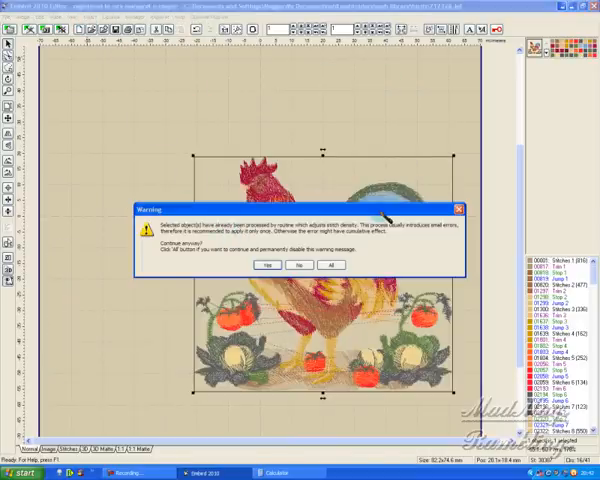
{"action": "left_click", "coordinate": [266, 265]}
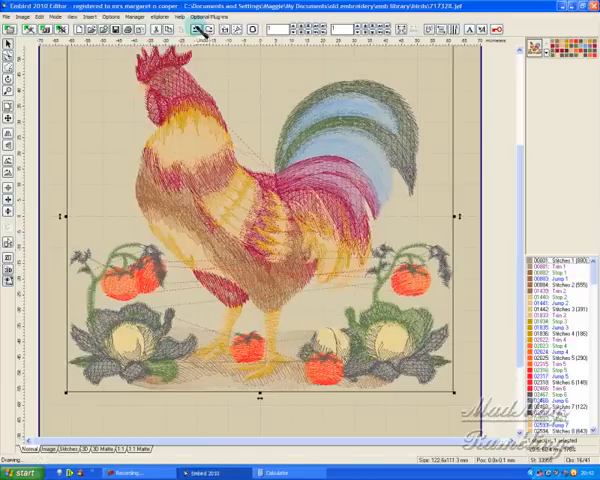
{"action": "mouse_move", "coordinate": [270, 78]}
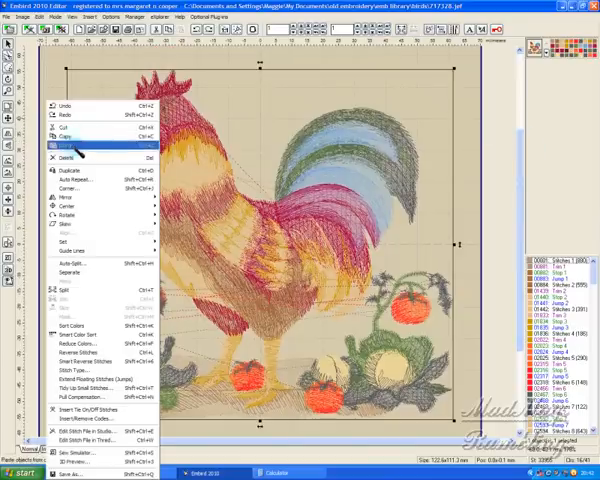
{"action": "mouse_move", "coordinate": [90, 242]}
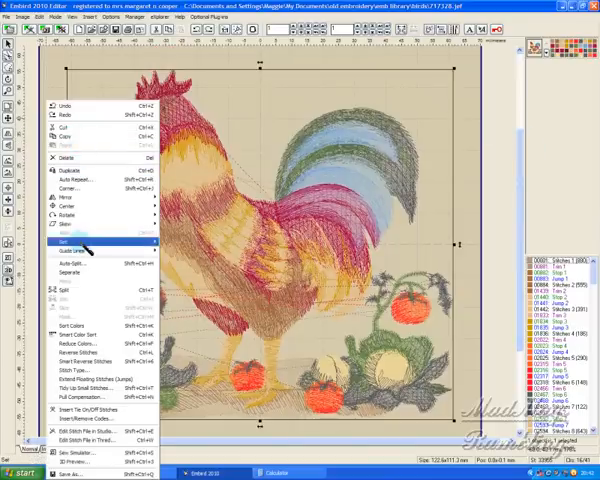
{"action": "mouse_move", "coordinate": [60, 268]}
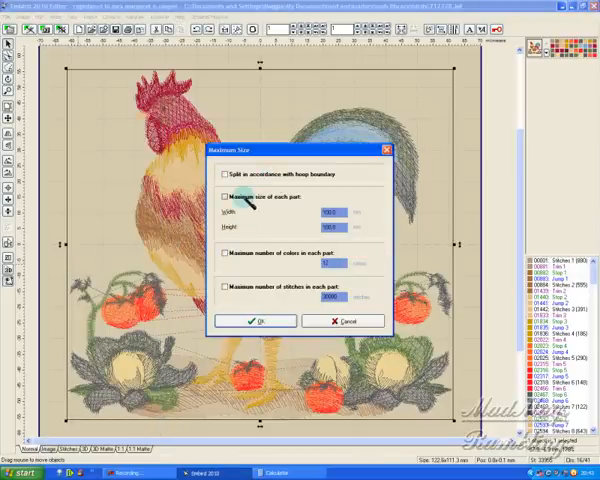
{"action": "left_click", "coordinate": [227, 196]}
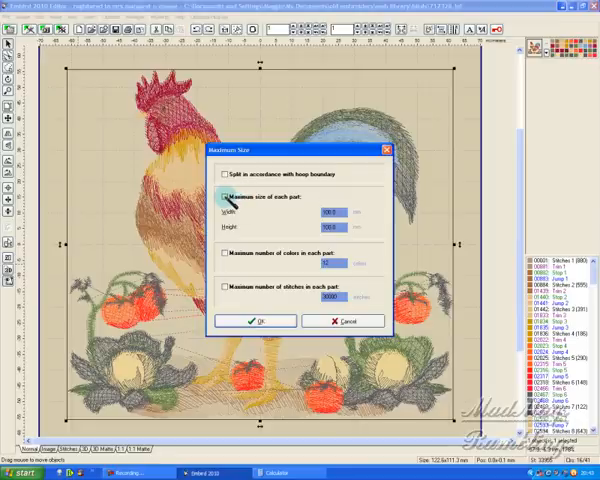
{"action": "left_click", "coordinate": [224, 204]}
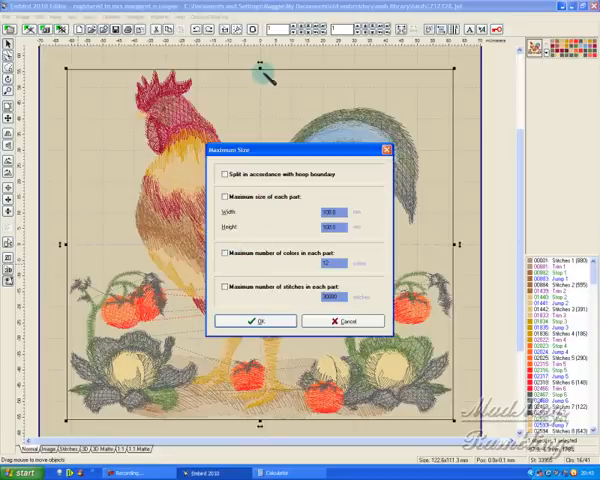
{"action": "mouse_move", "coordinate": [235, 210]}
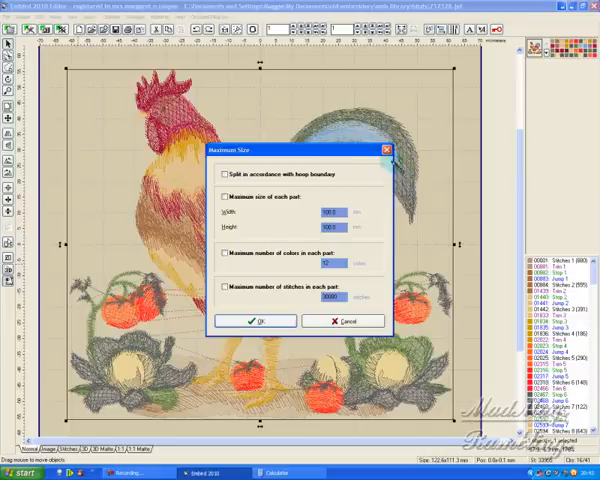
{"action": "left_click", "coordinate": [254, 321]}
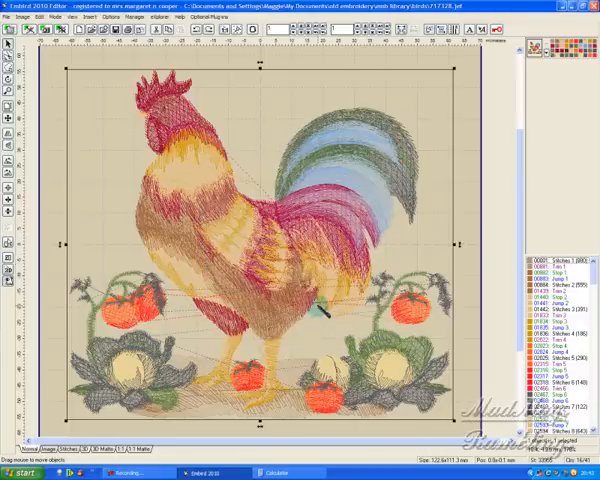
{"action": "mouse_move", "coordinate": [365, 180]}
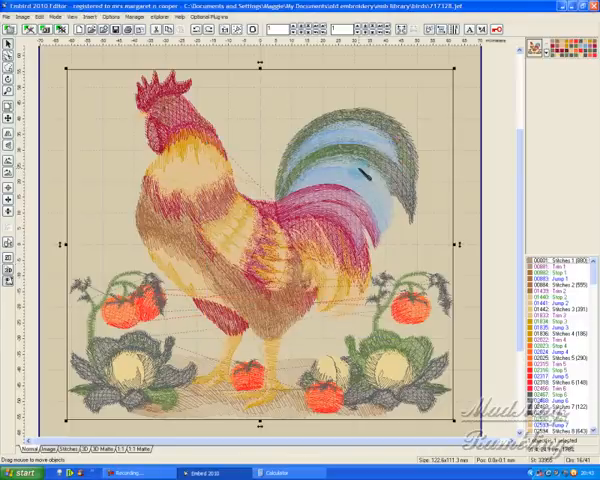